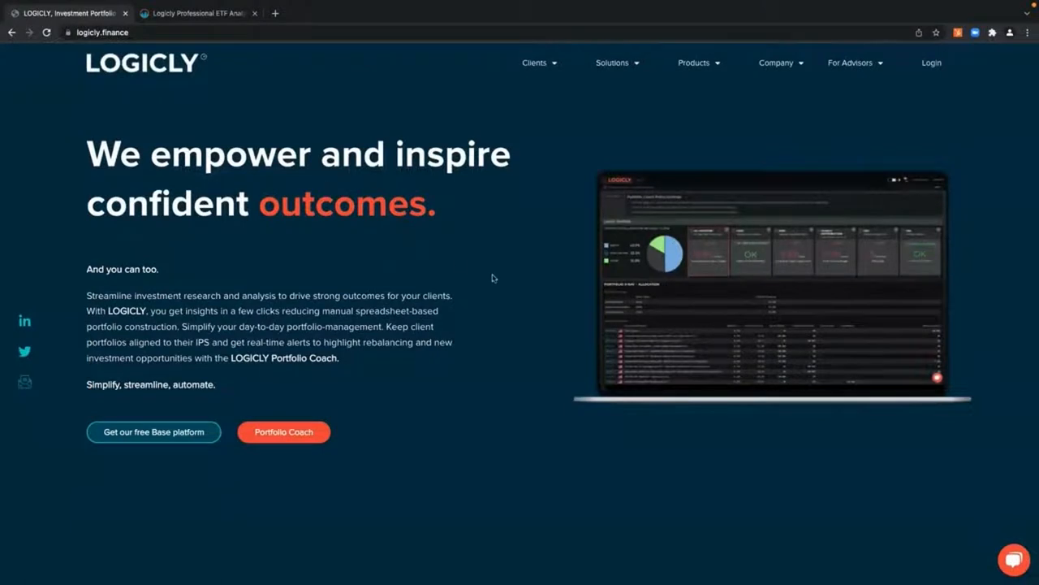
mouse_move(497, 279)
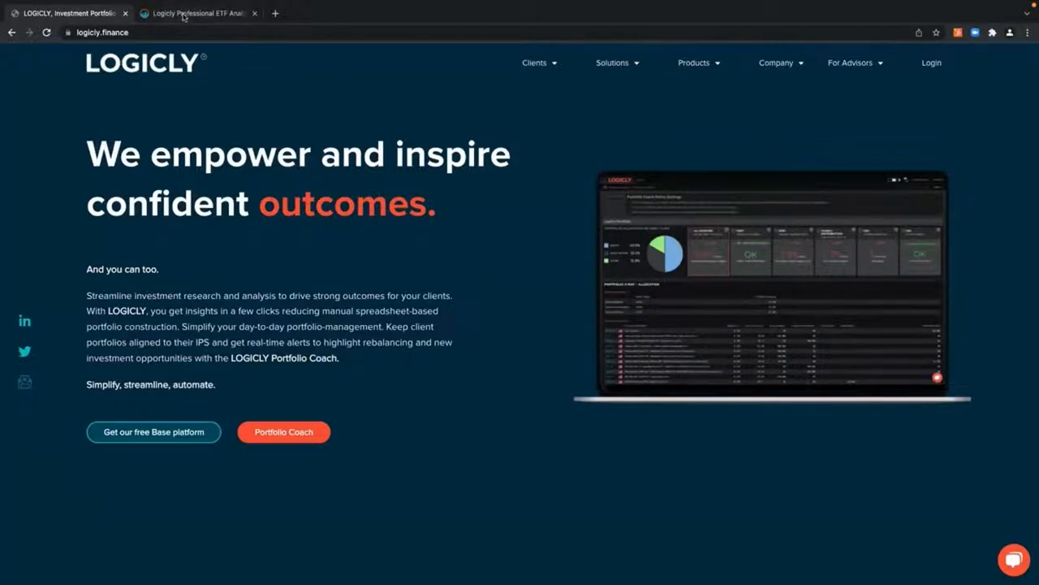
- Switch to the Logicly analytics platform and search for 'qqq' to list matching funds
click(195, 13)
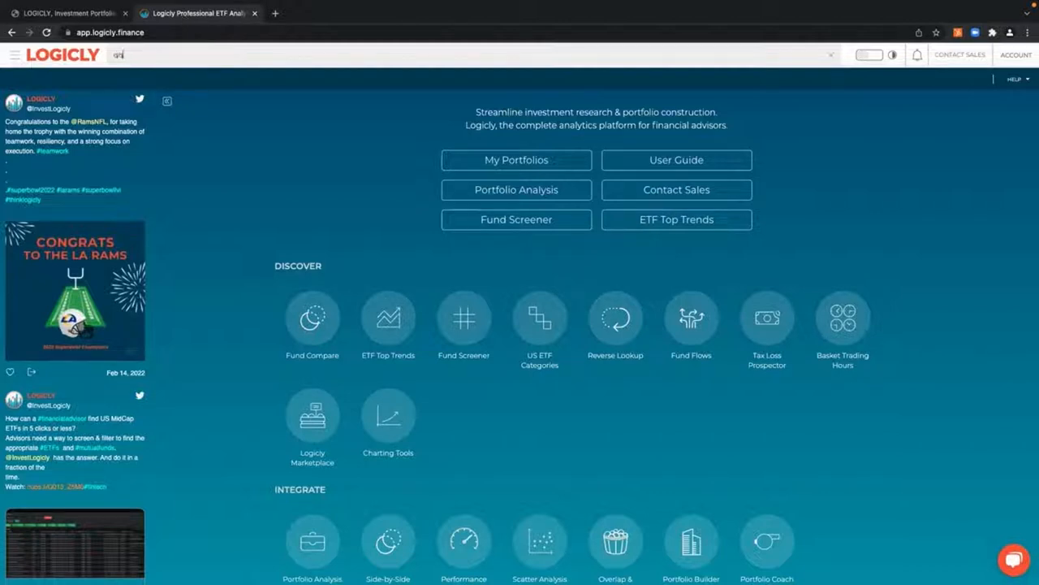
text(qqq)
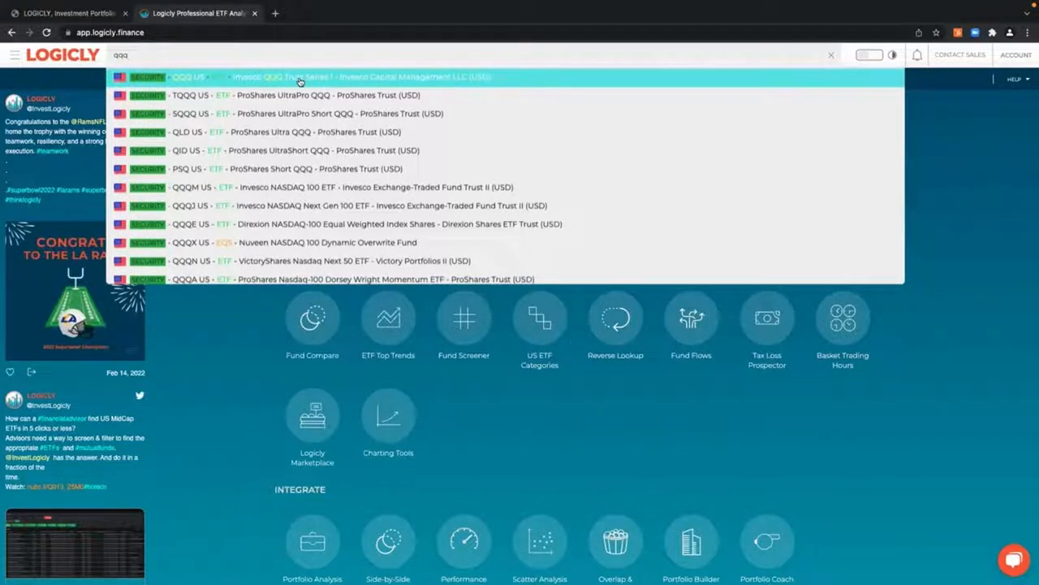
- Open the QQQ US (Invesco QQQ Trust) overview and review price history, holders, trading statistics and returns
click(324, 76)
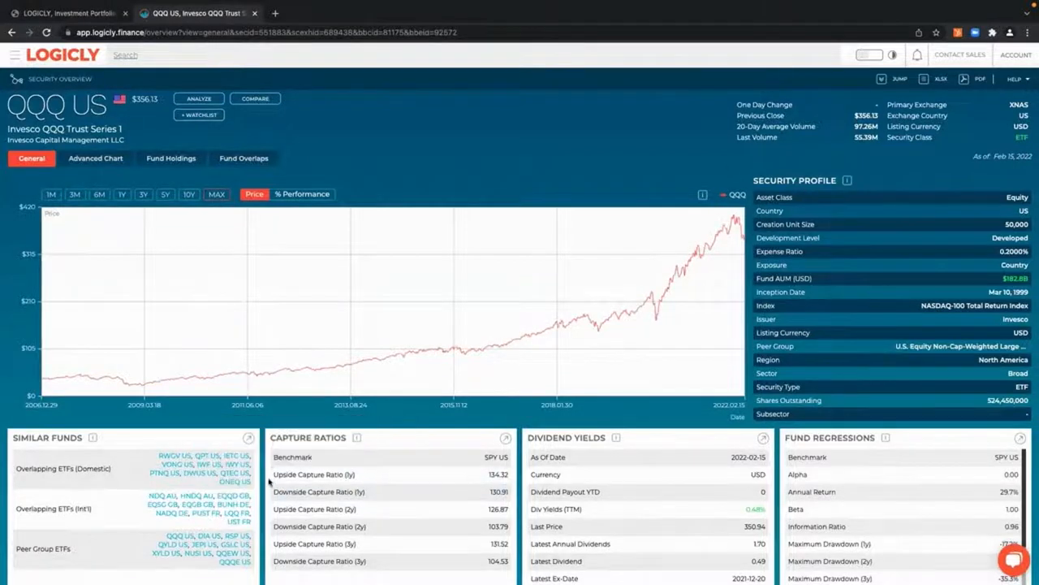
scroll(down, 3)
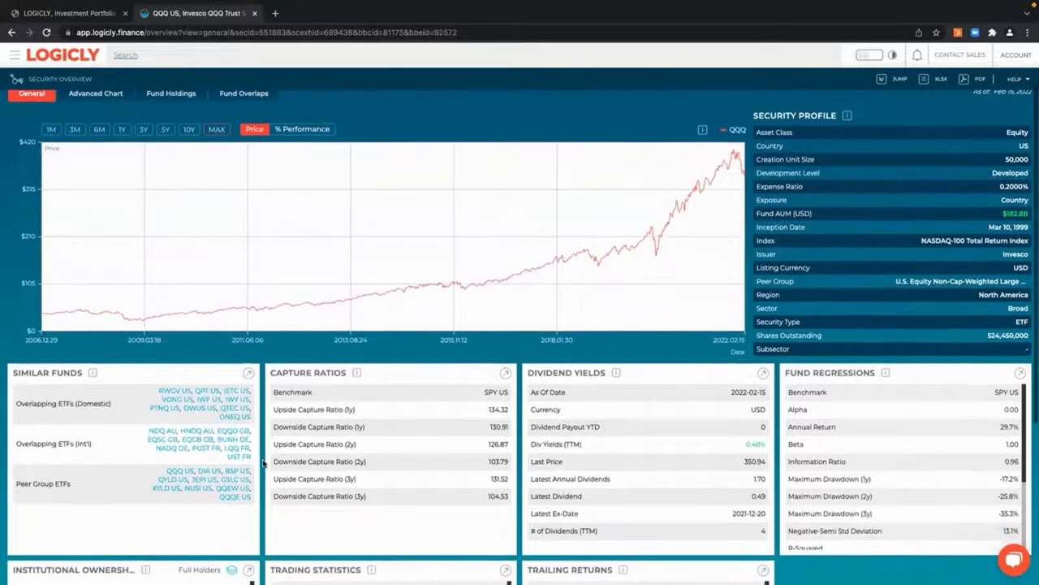
mouse_move(112, 490)
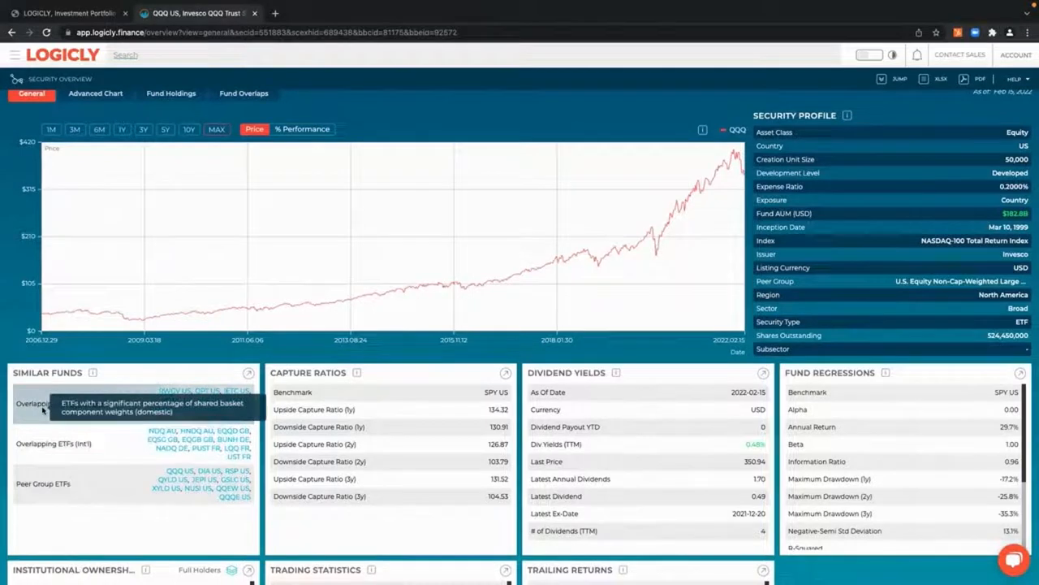
mouse_move(238, 527)
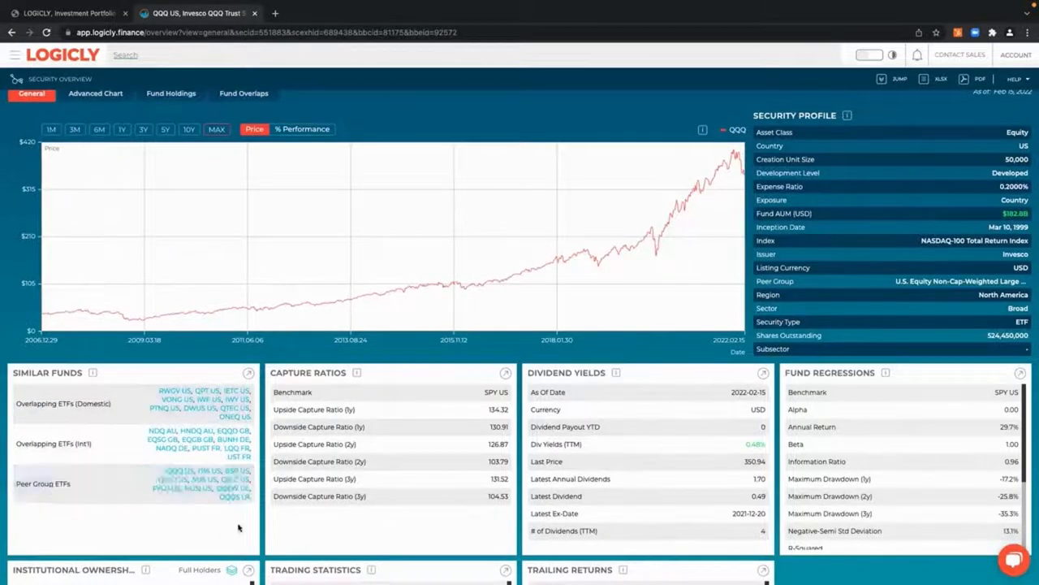
scroll(down, 3)
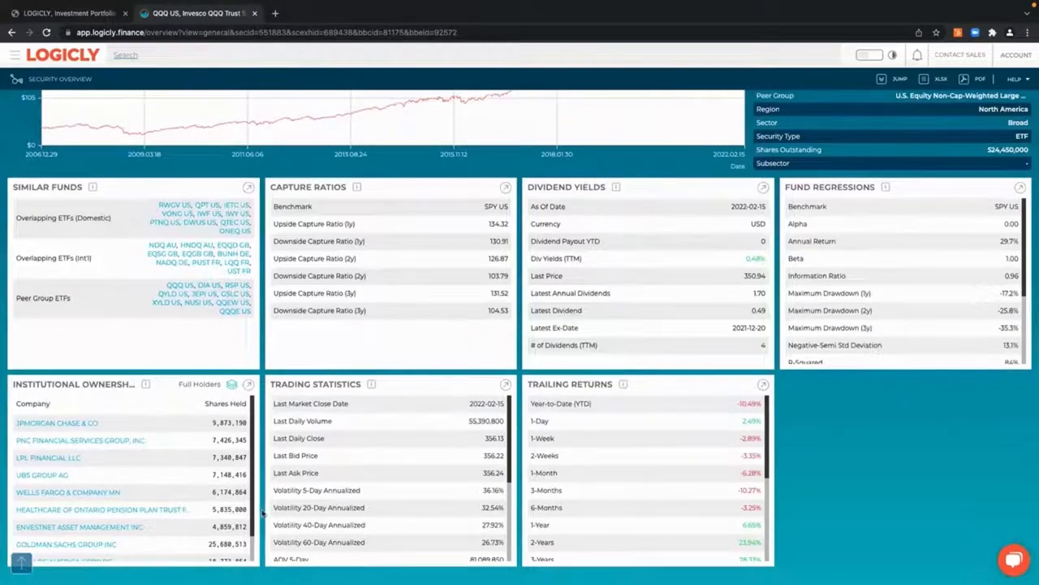
scroll(down, 3)
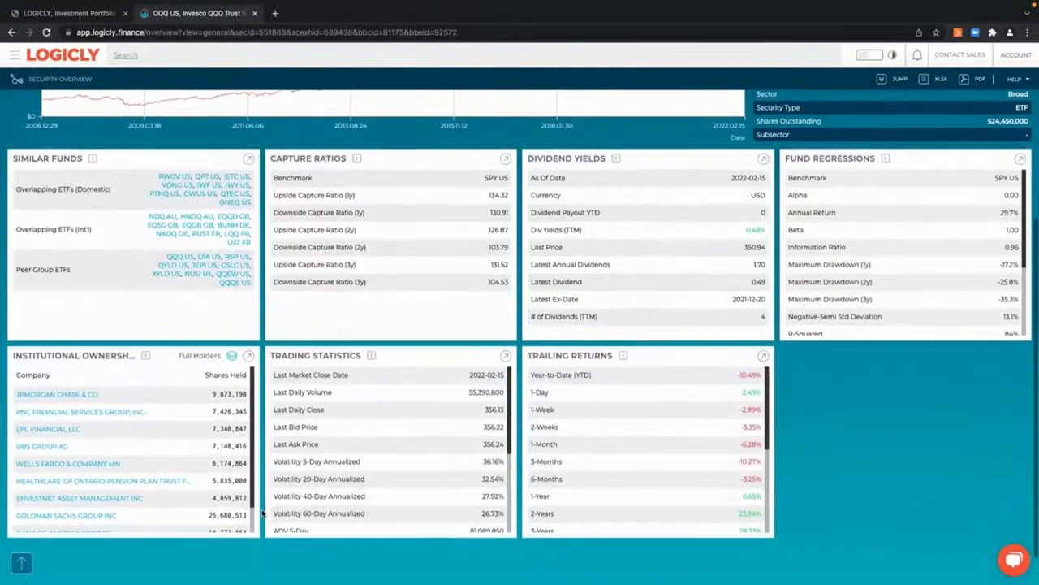
scroll(up, 3)
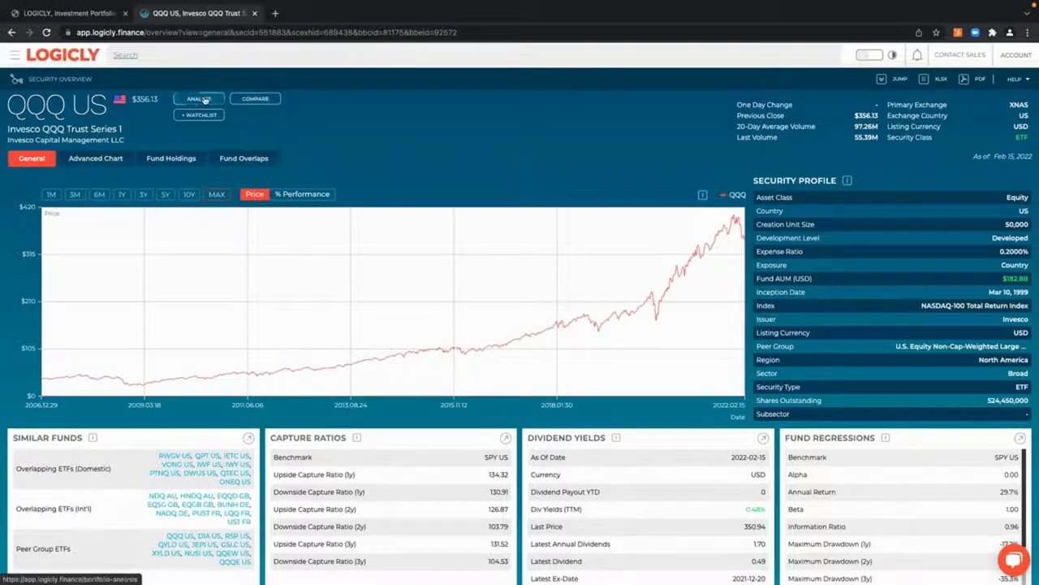
- Start a portfolio analysis from the QQQ overview, holding QQQ US at 100%
click(198, 99)
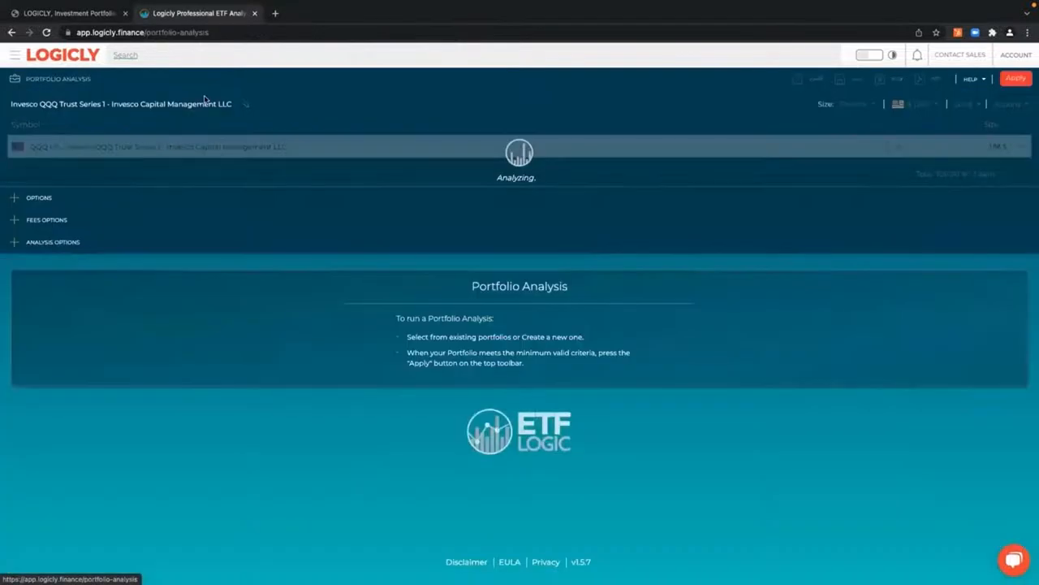
click(52, 240)
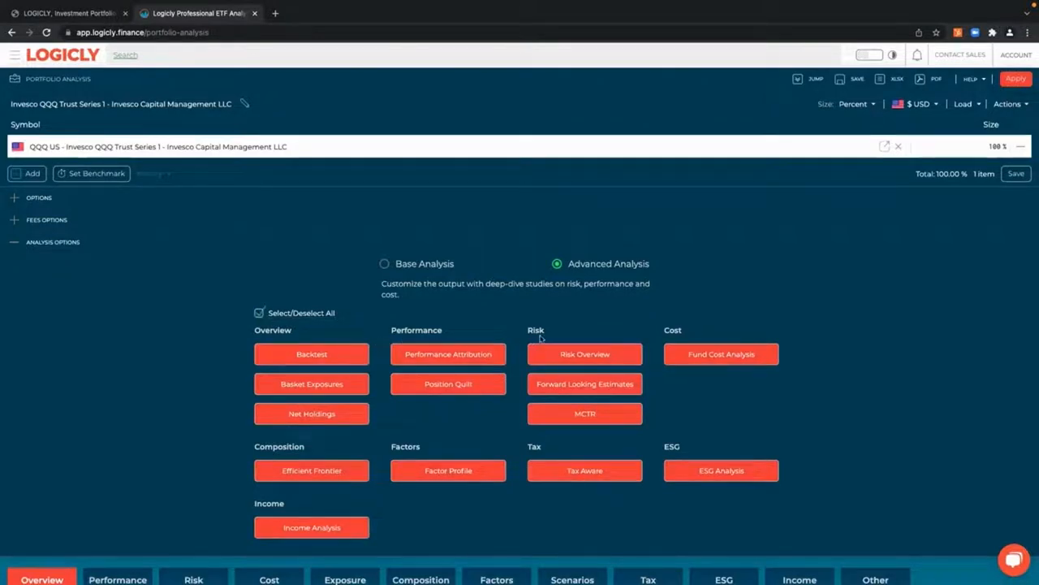
mouse_move(220, 269)
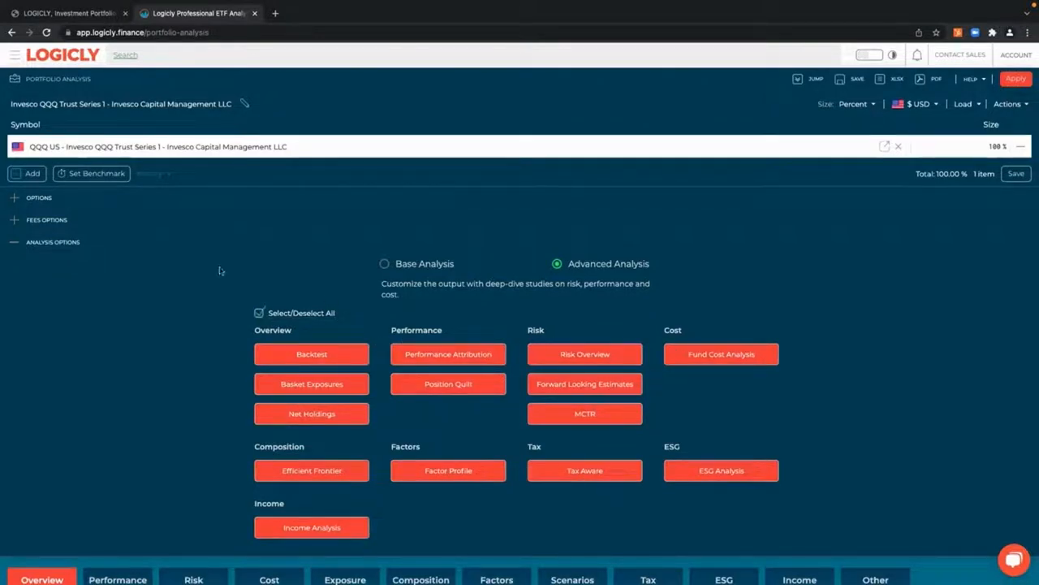
- Add DIA US as a second holding, set equal 50% weights, and run the analysis
click(27, 173)
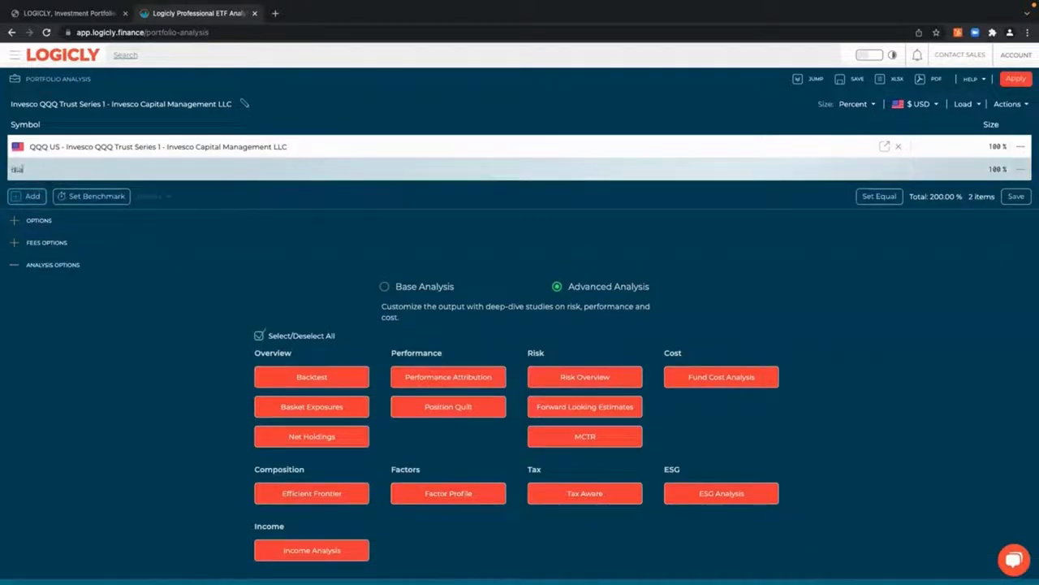
text(dia)
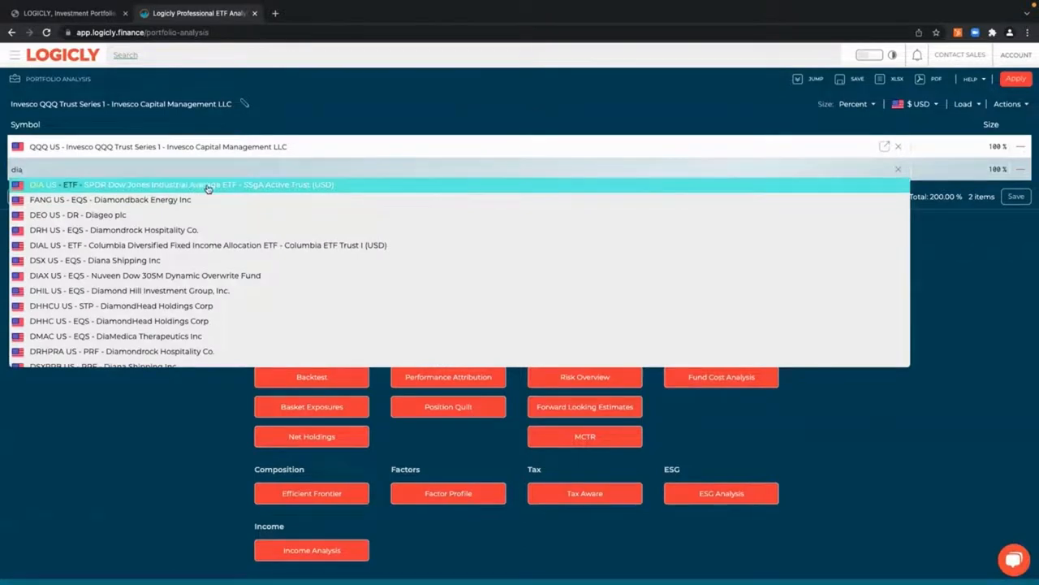
click(179, 185)
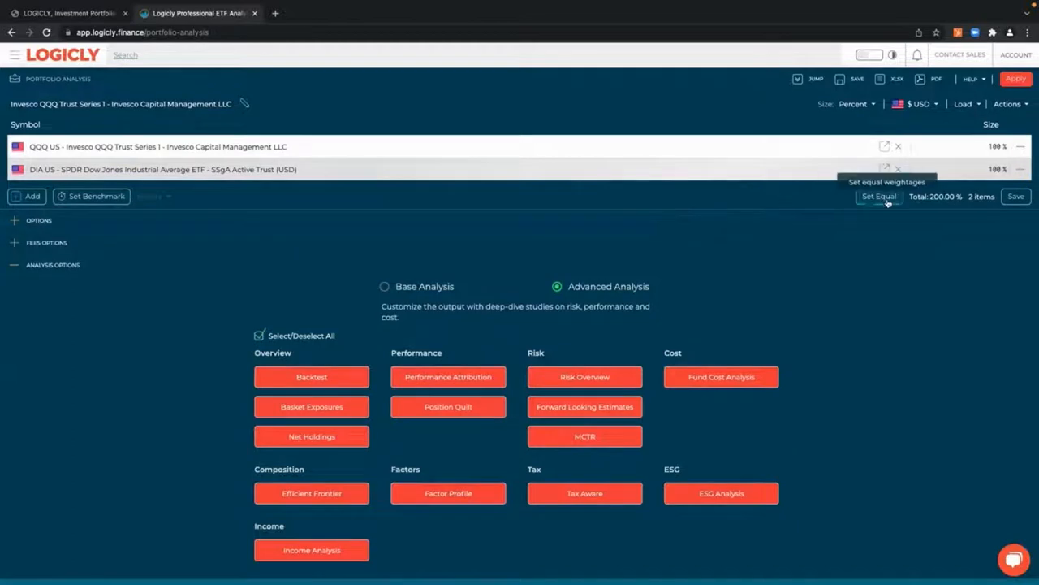
mouse_move(948, 205)
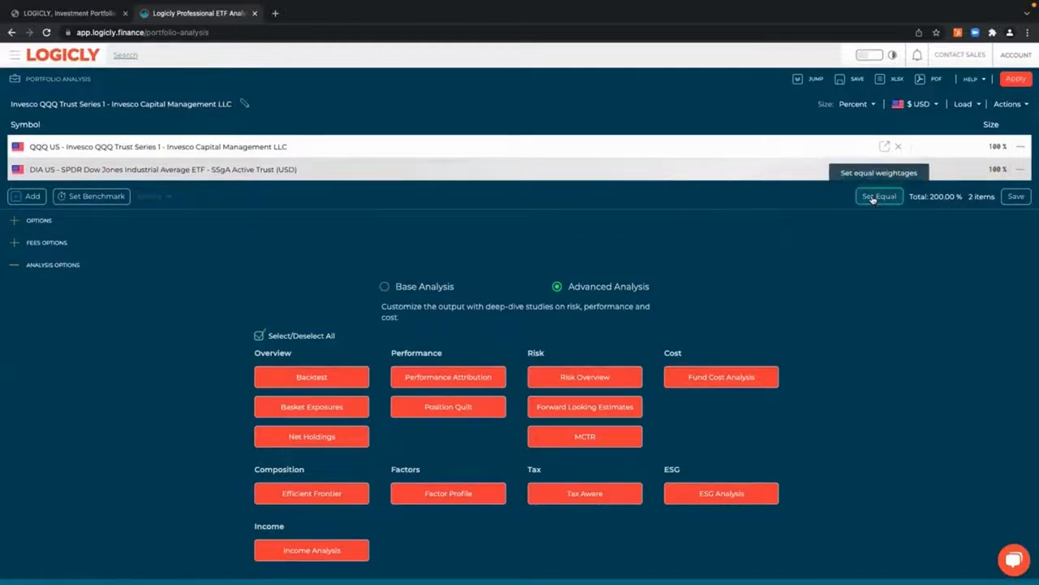
click(878, 195)
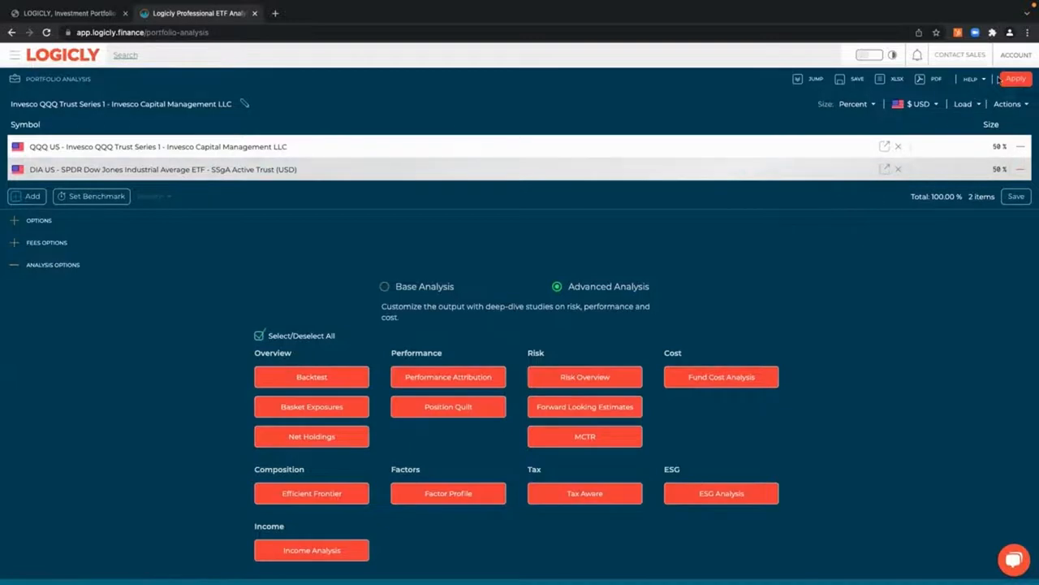
click(1015, 78)
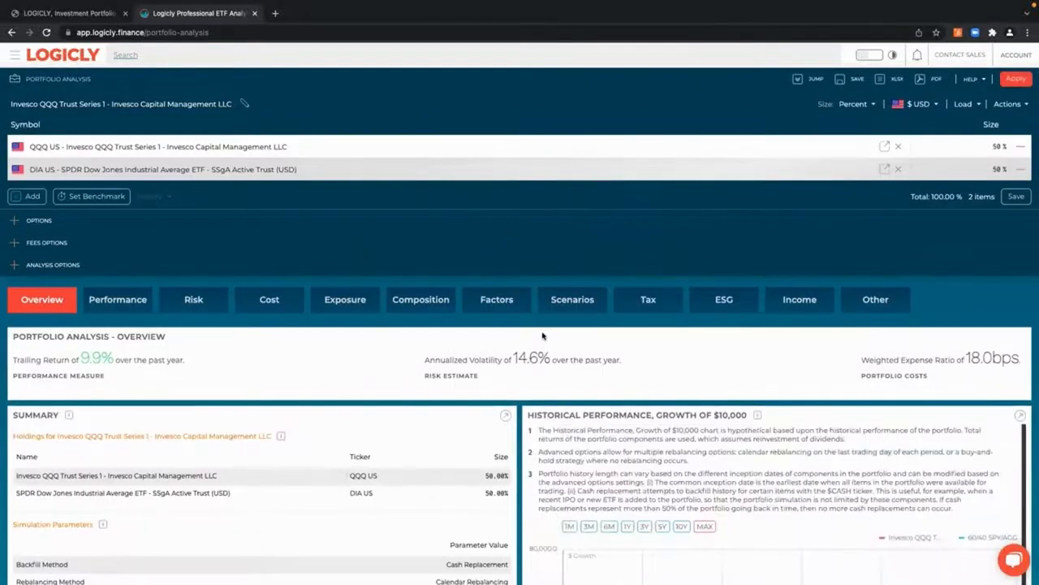
scroll(down, 3)
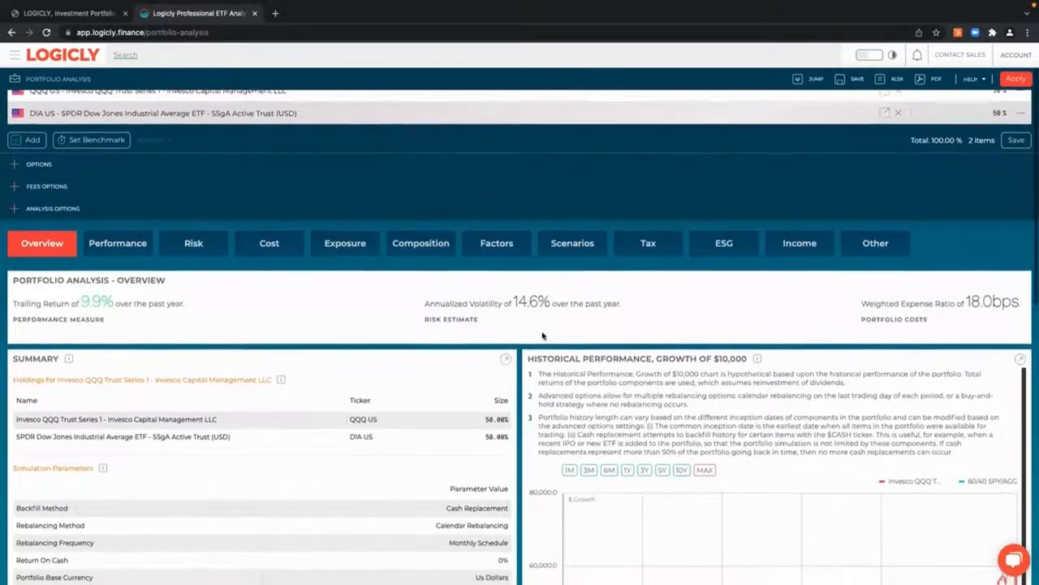
scroll(down, 3)
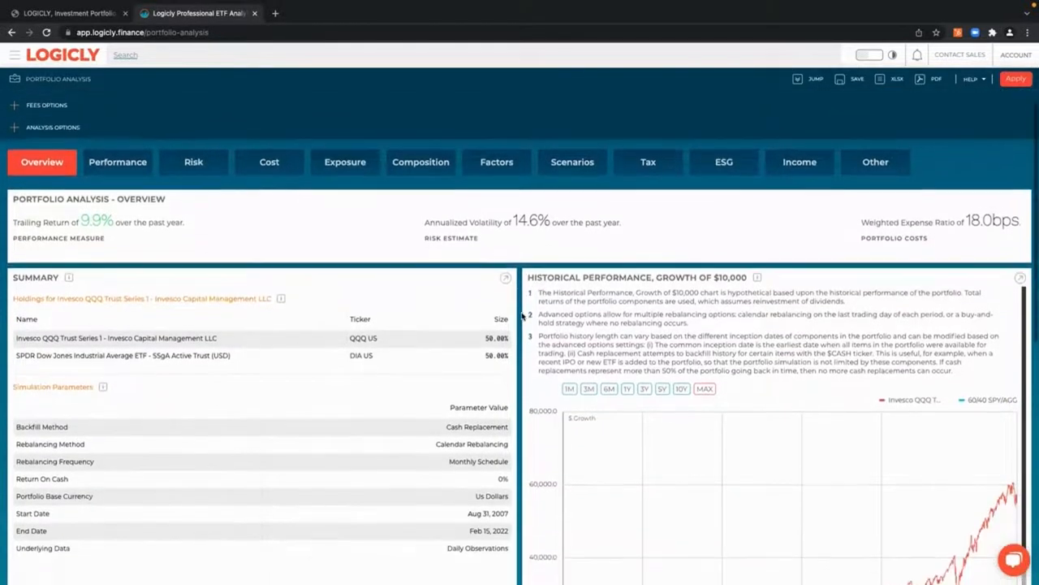
scroll(down, 3)
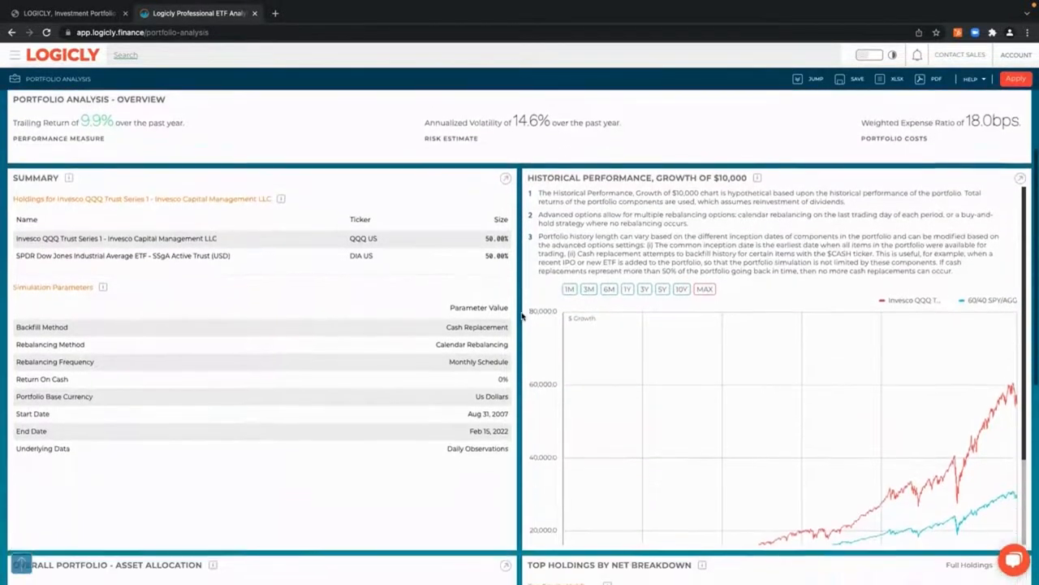
scroll(down, 3)
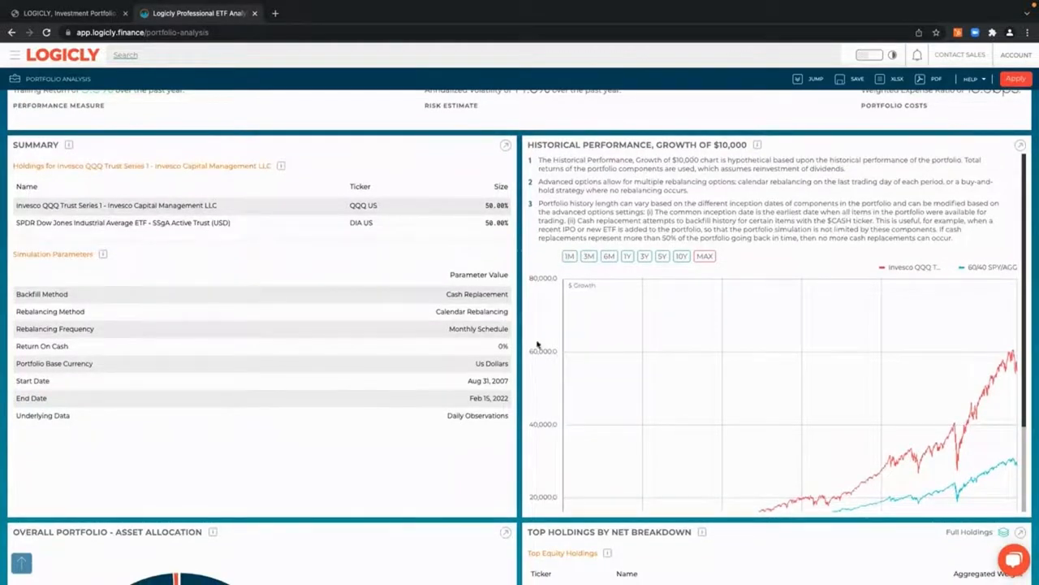
scroll(down, 3)
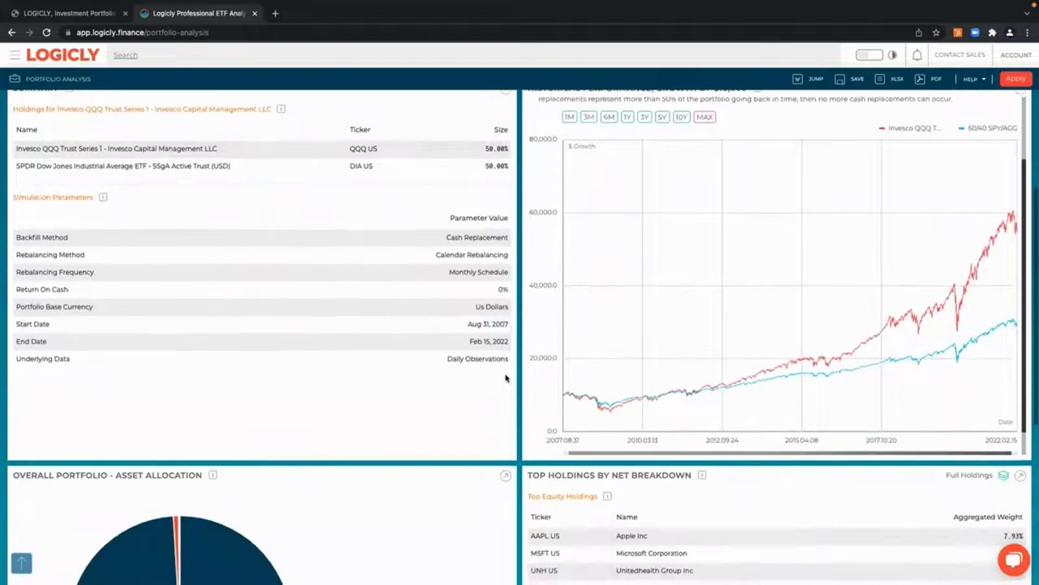
scroll(down, 3)
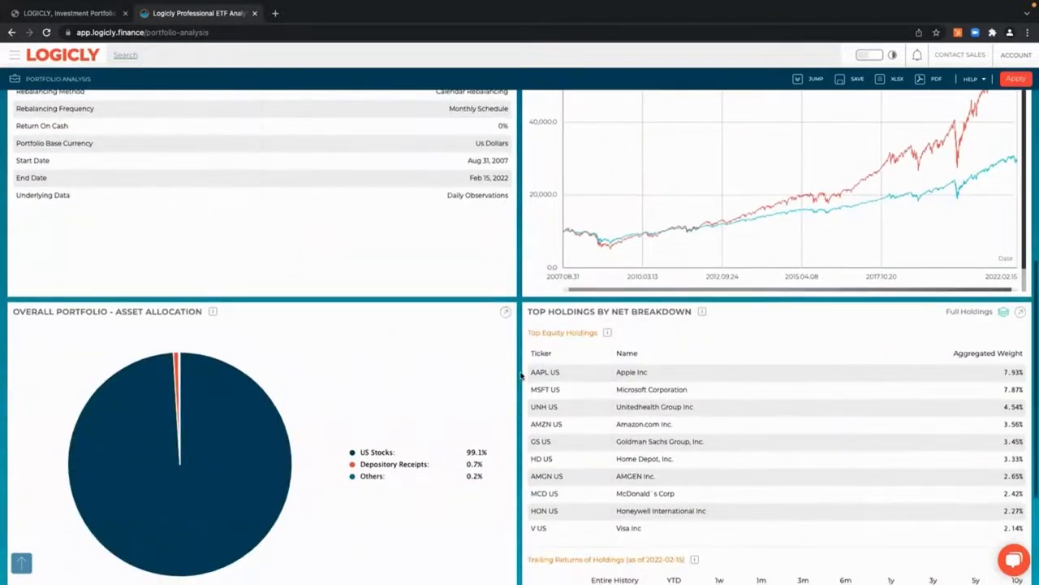
scroll(down, 3)
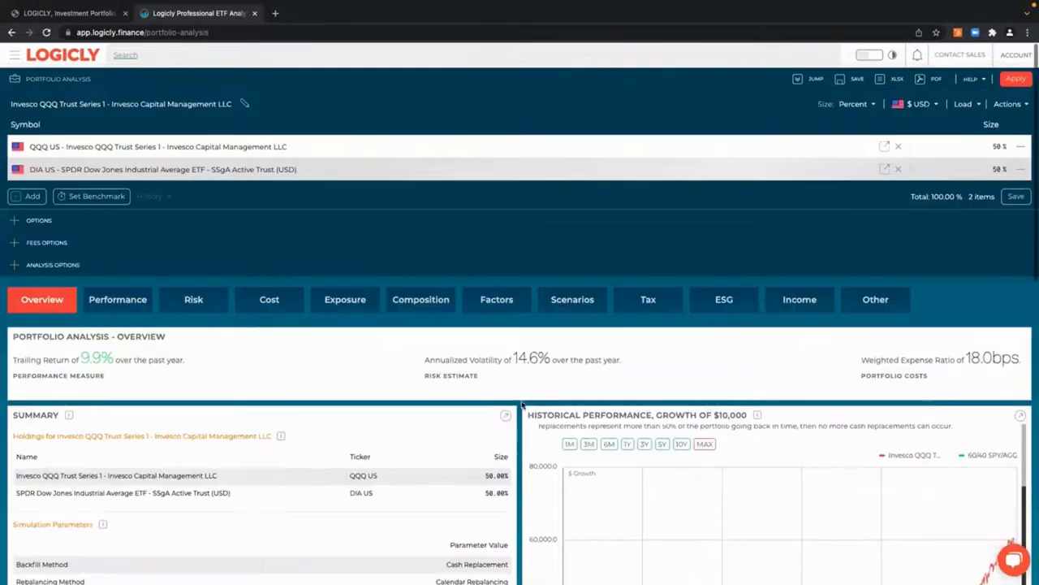
click(269, 298)
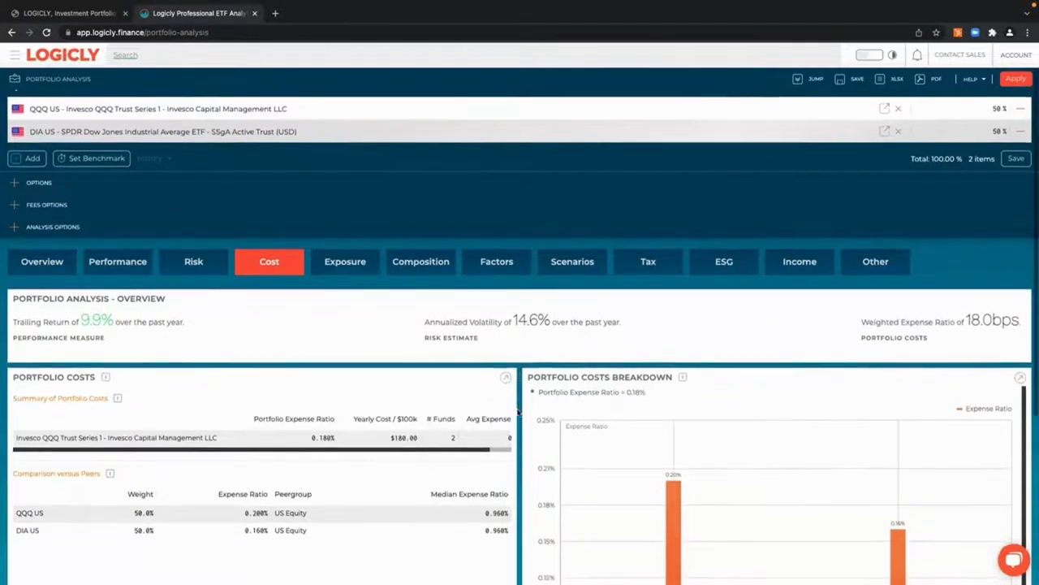
- Review Portfolio Costs and the cost breakdown: 0.180% expense ratio from QQQ 0.200% and DIA 0.160%
scroll(down, 3)
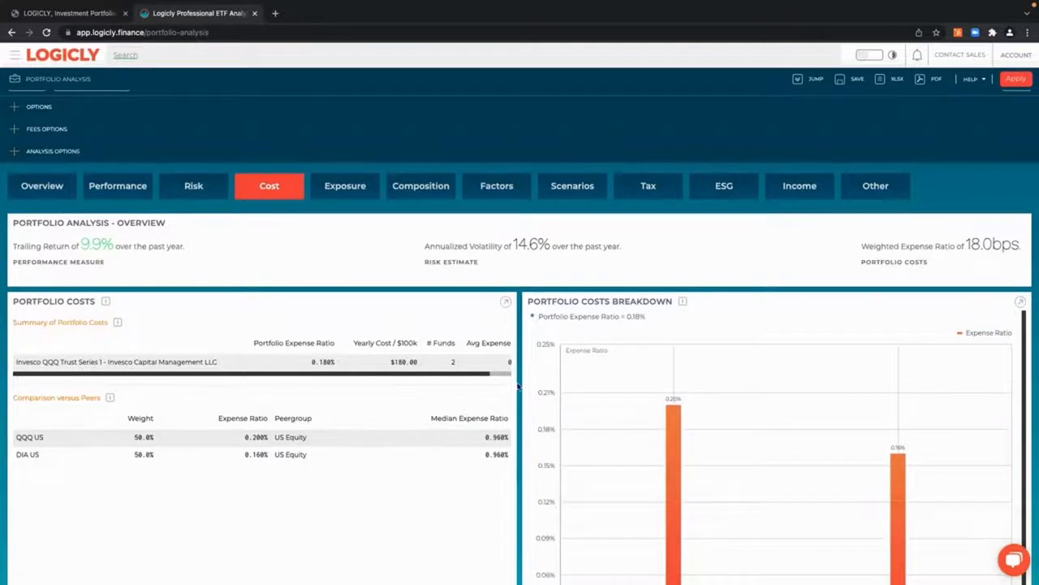
scroll(down, 3)
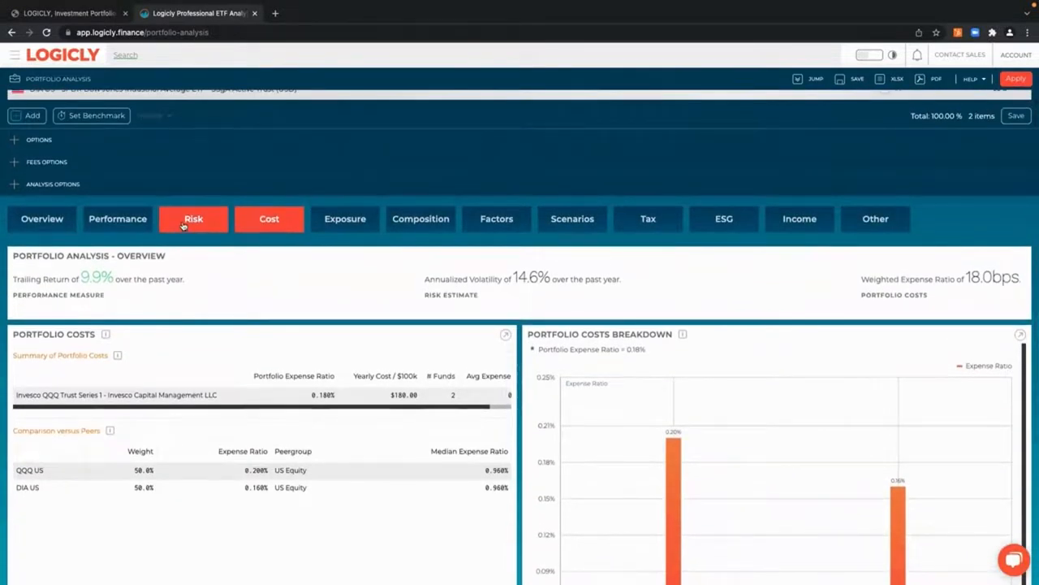
- Show the Risk results and review volatility, marginal contribution to risk, forward risk estimates and drawdowns
click(193, 218)
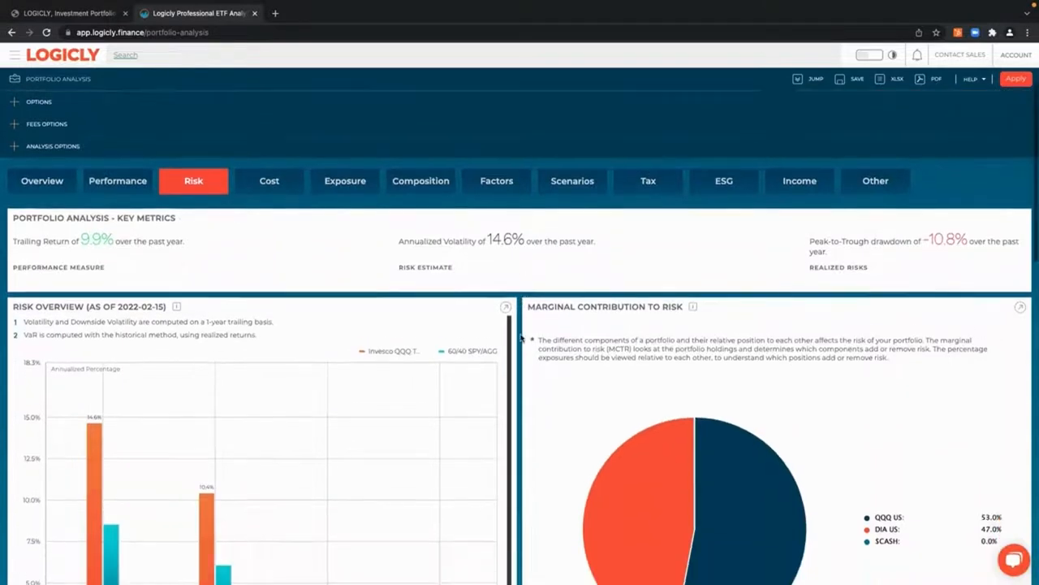
scroll(down, 3)
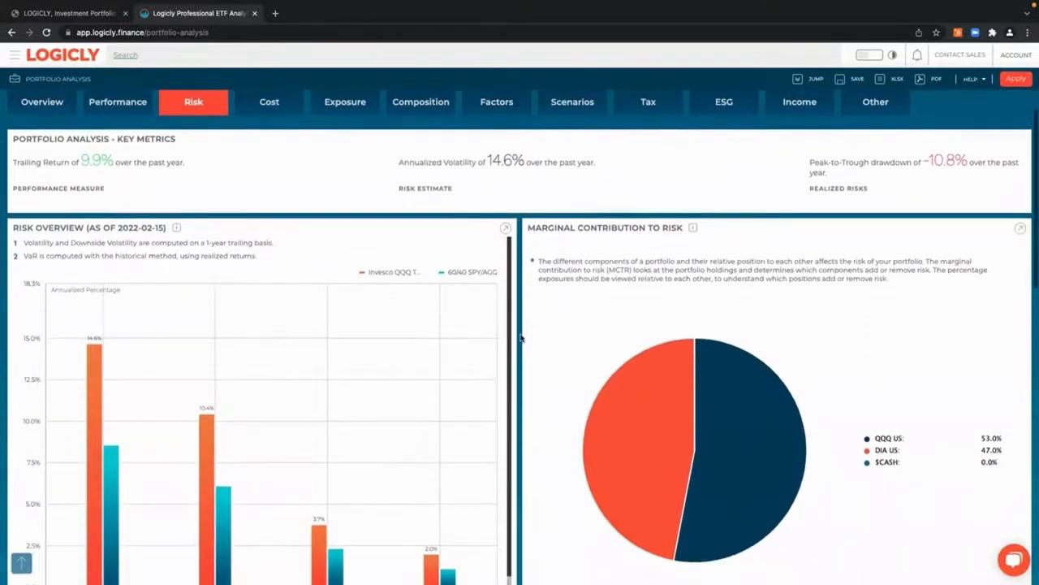
scroll(down, 3)
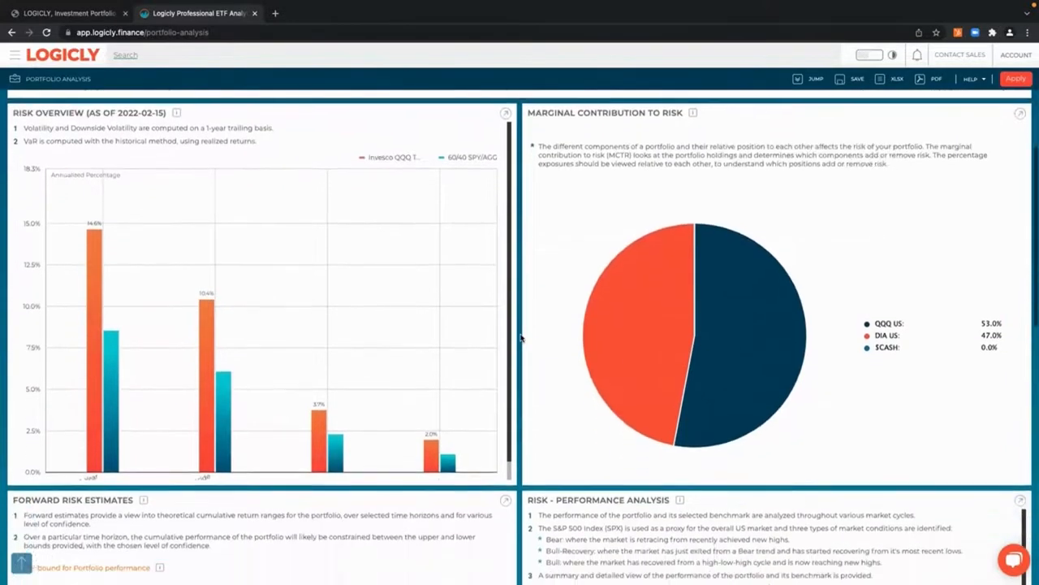
scroll(down, 3)
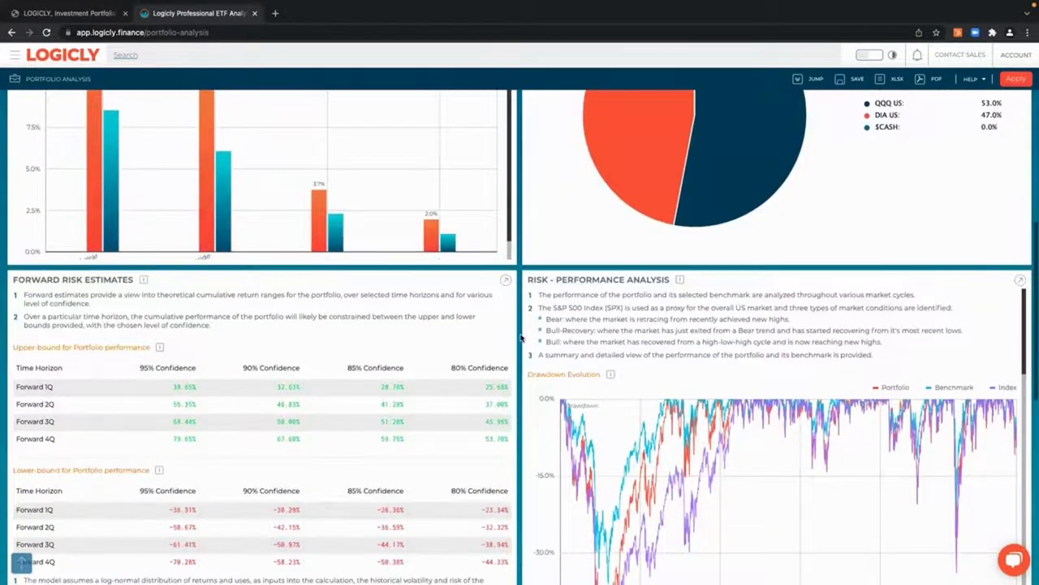
scroll(down, 3)
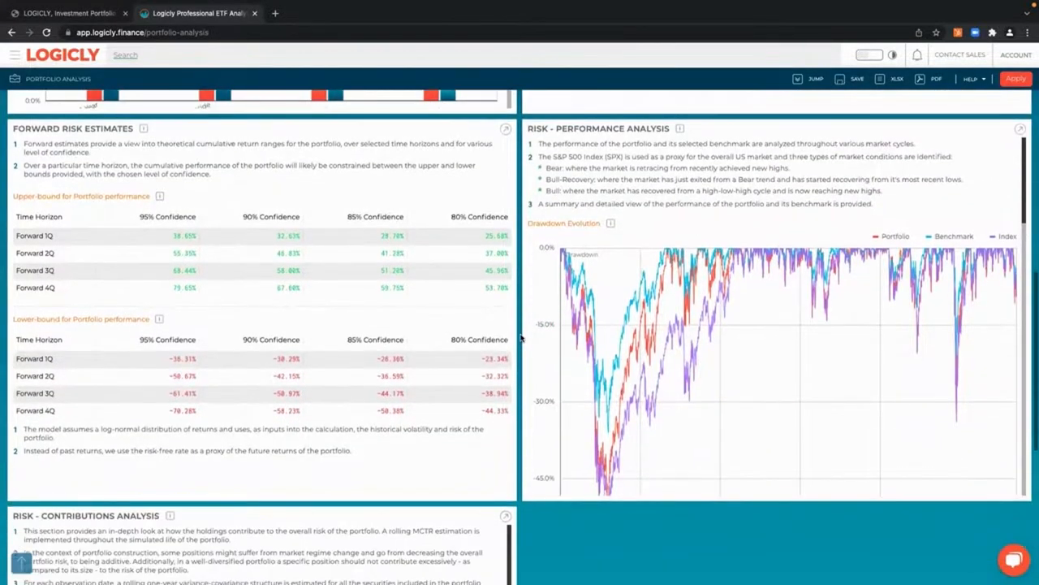
scroll(down, 3)
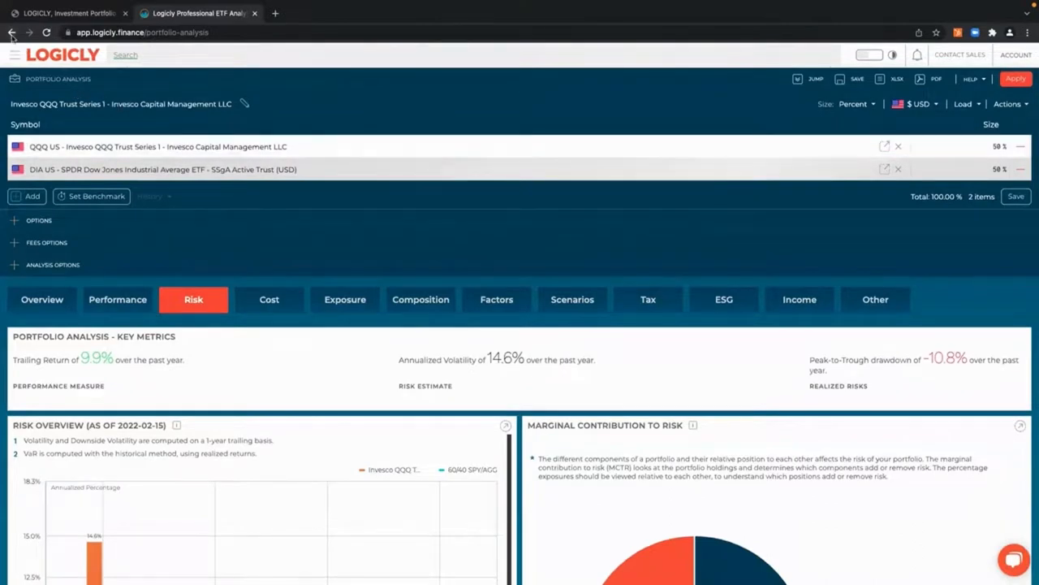
- Open the QQQ US holding's own Security Overview page on the General tab
click(42, 299)
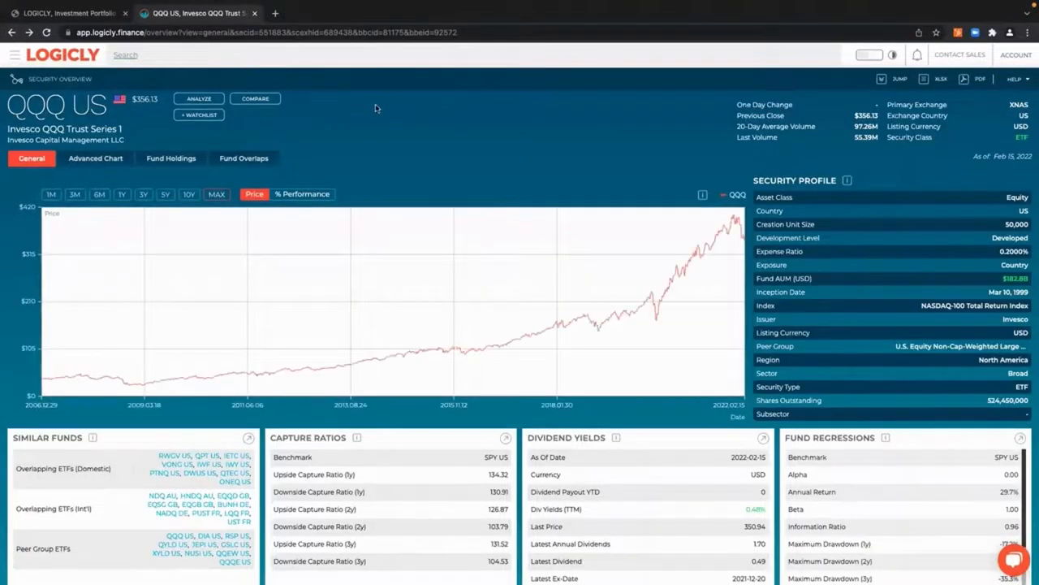
mouse_move(388, 120)
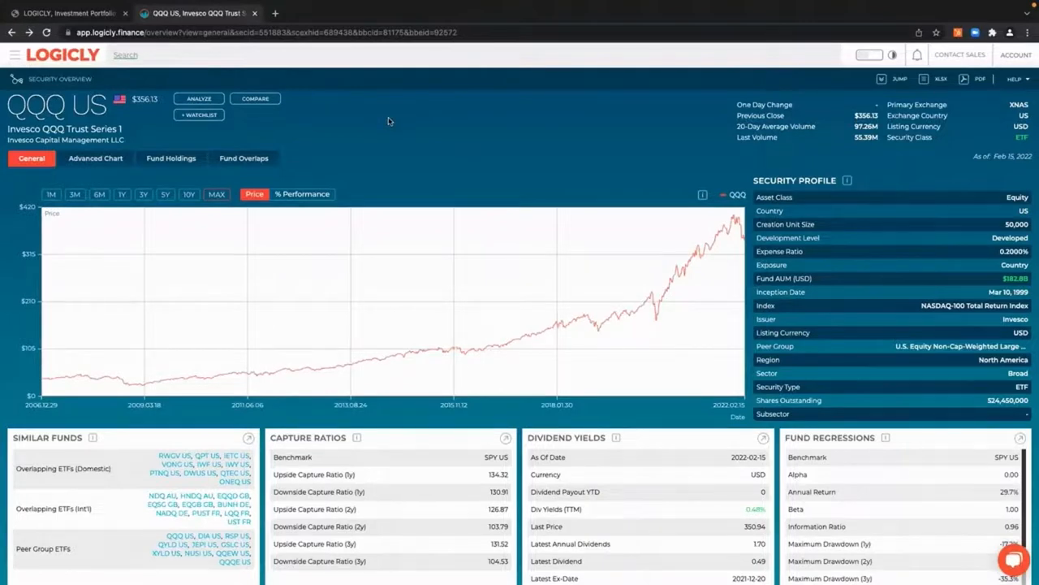
mouse_move(339, 122)
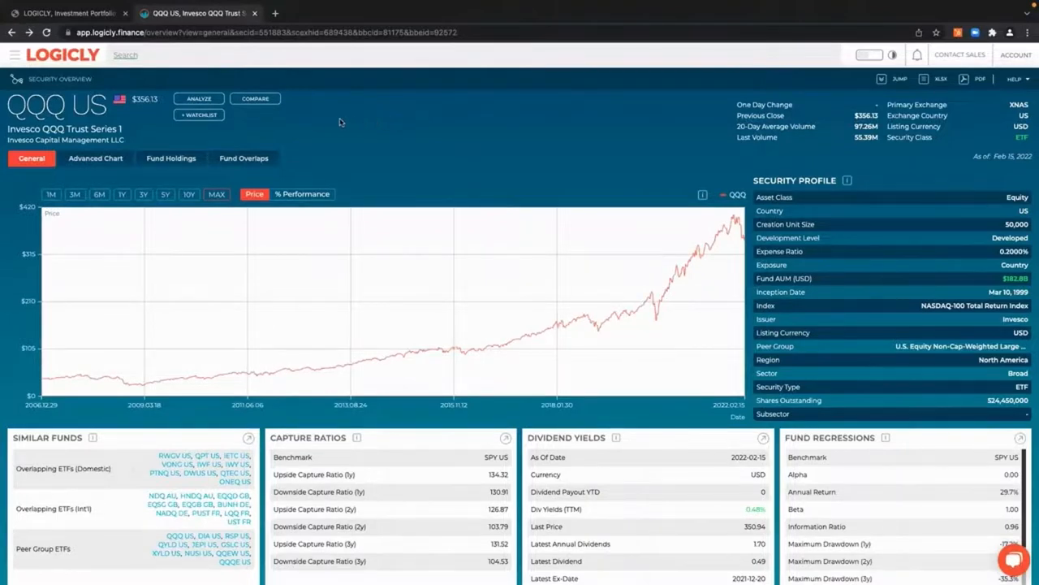
mouse_move(29, 176)
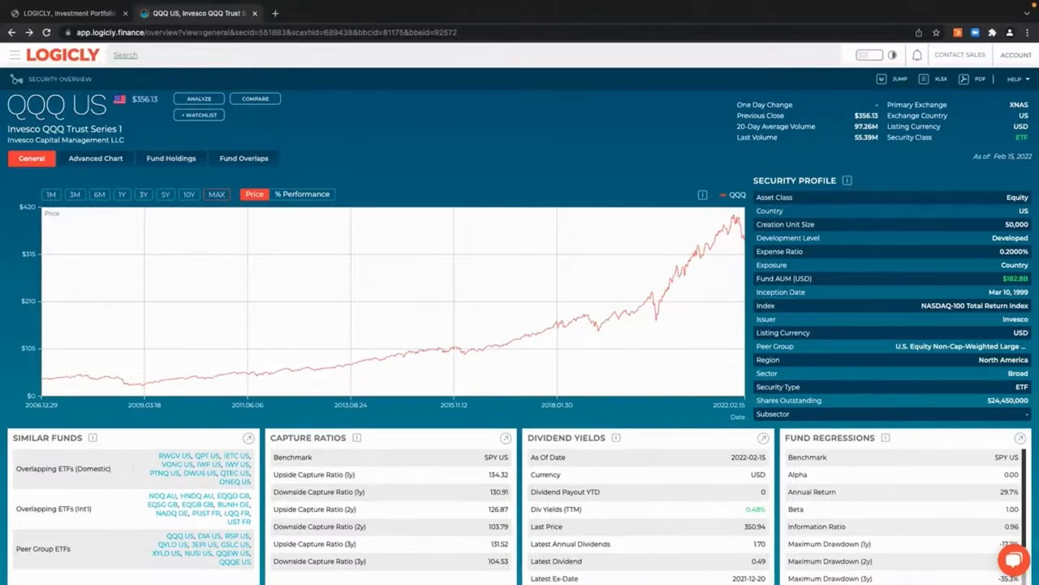
mouse_move(326, 171)
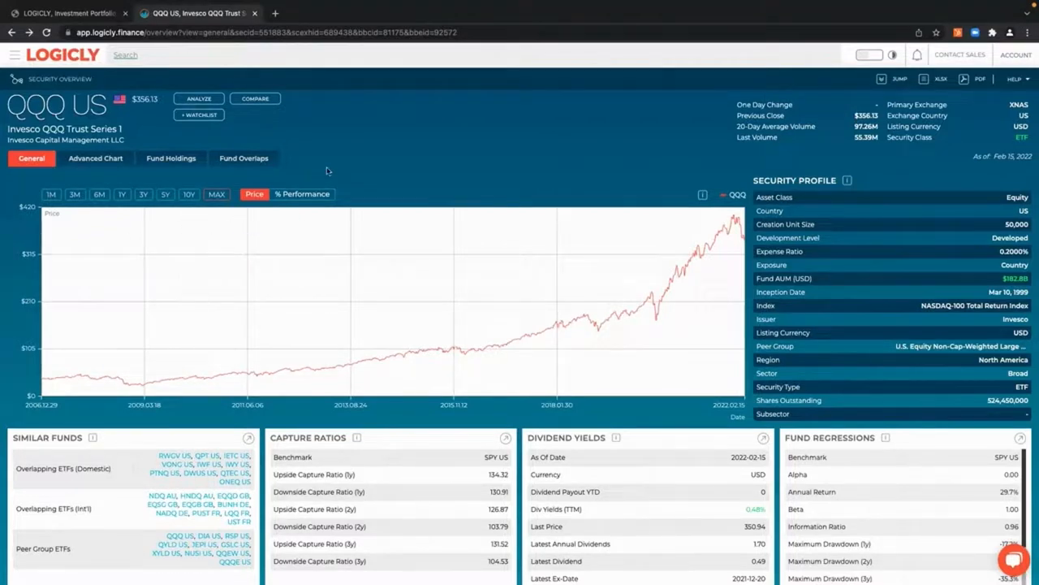